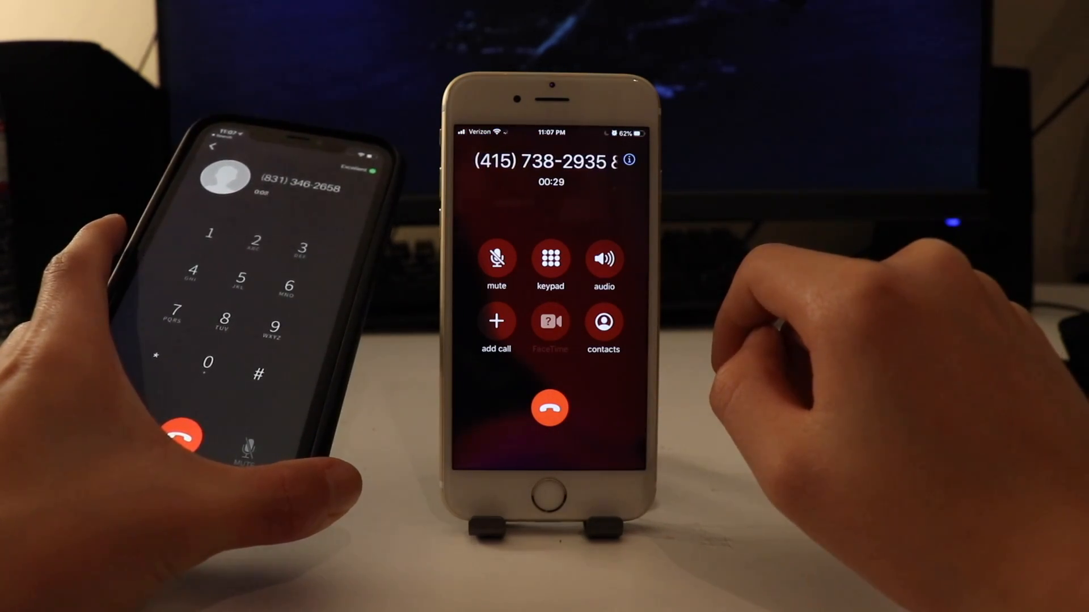
pyautogui.click(549, 409)
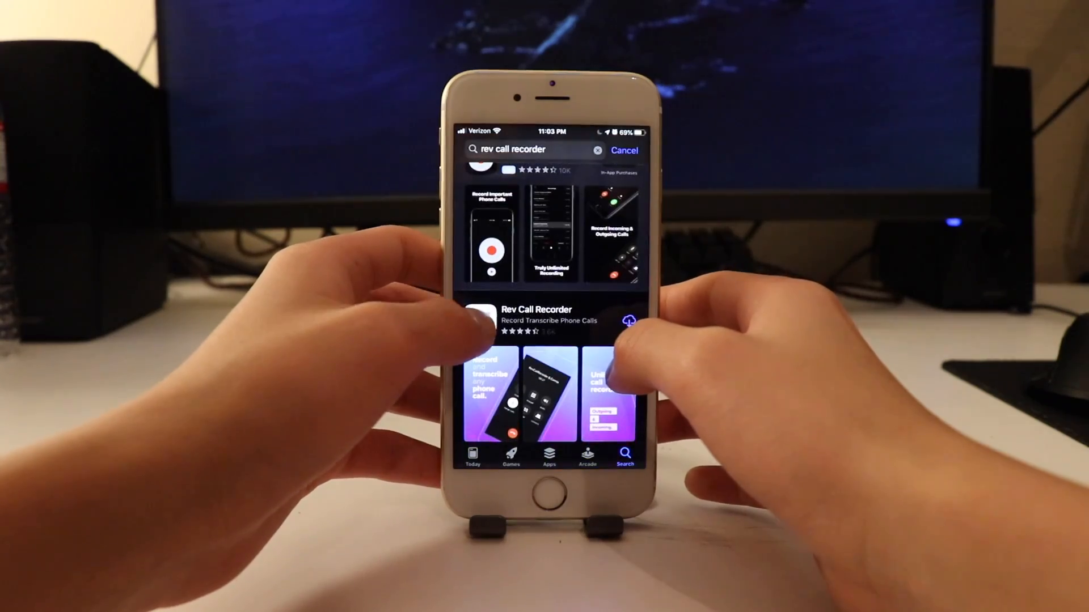
# Install Rev Call Recorder from its App Store page and verify the phone number by SMS code
pyautogui.click(535, 319)
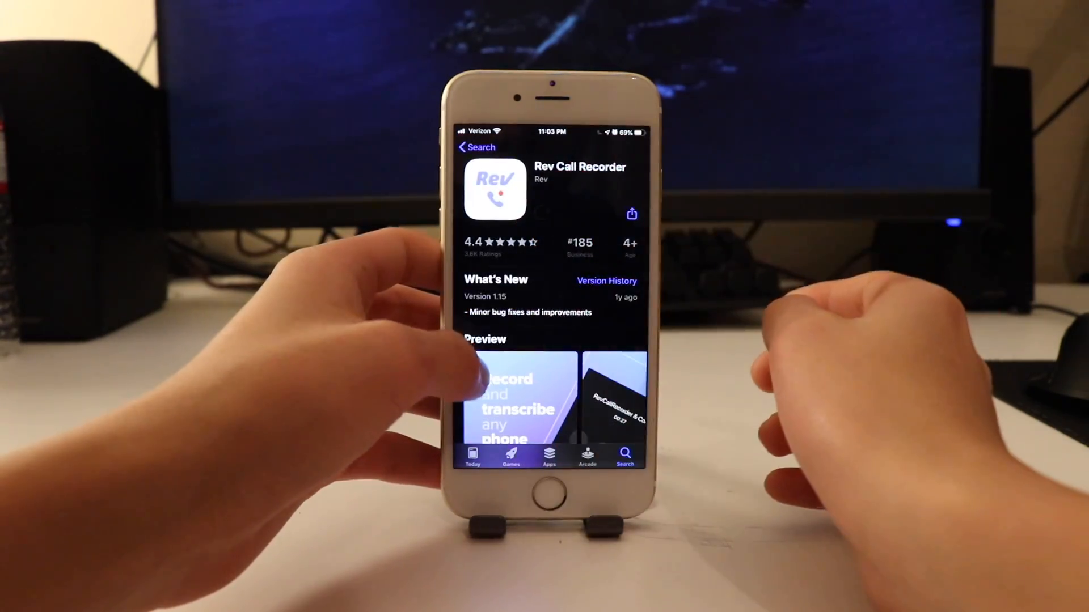
pyautogui.scroll(-3)
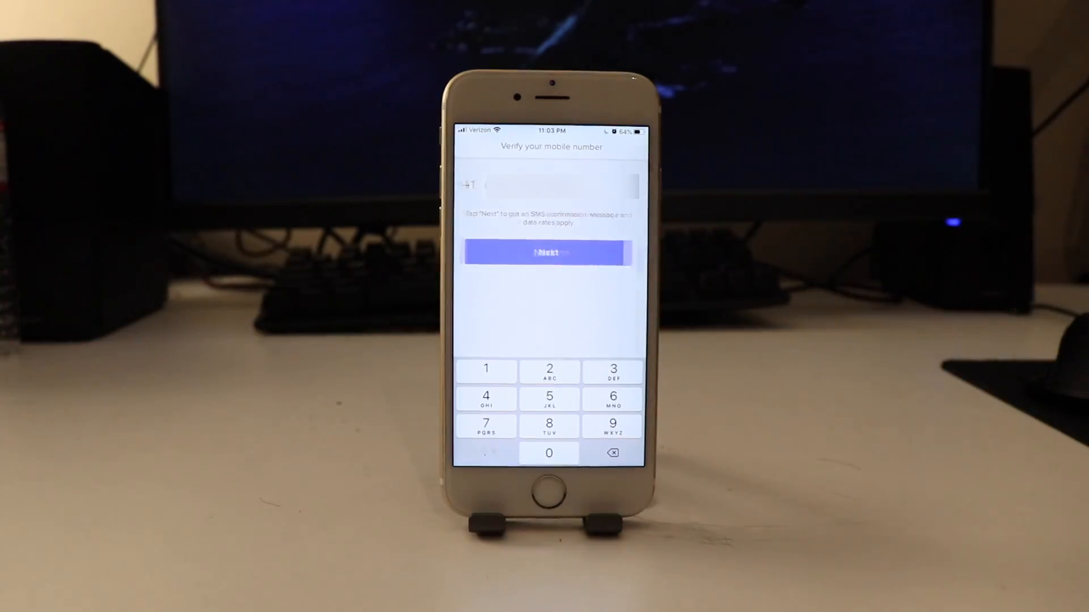
pyautogui.click(548, 253)
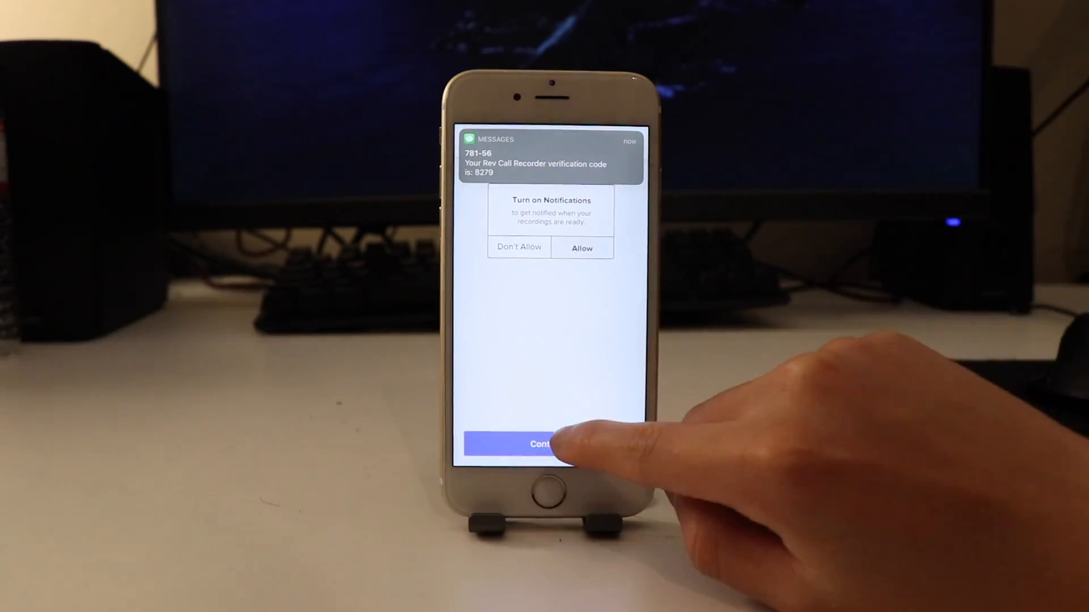
pyautogui.click(542, 443)
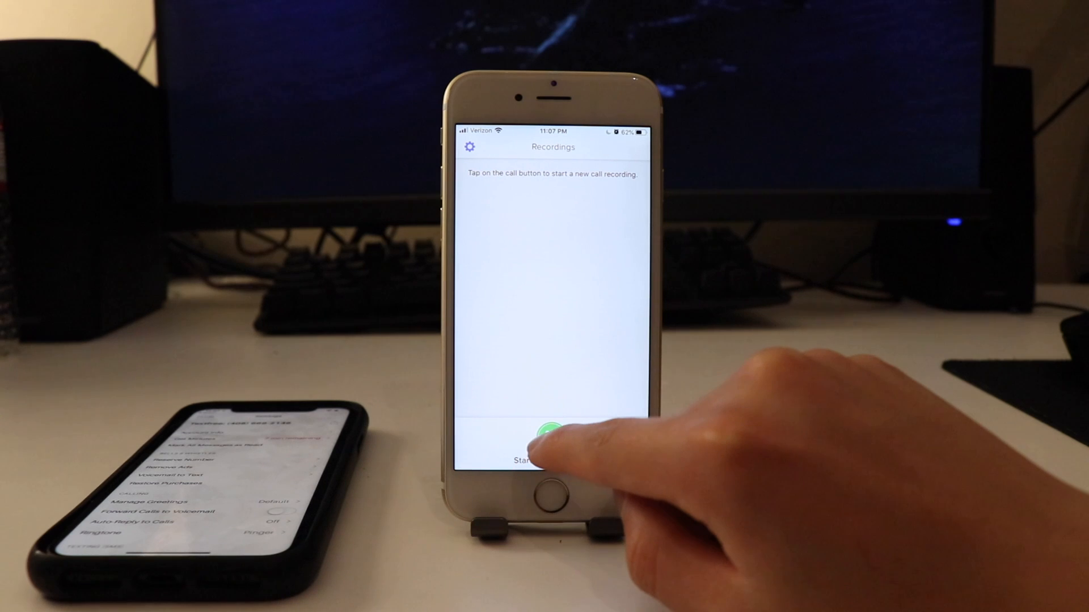
pyautogui.click(548, 441)
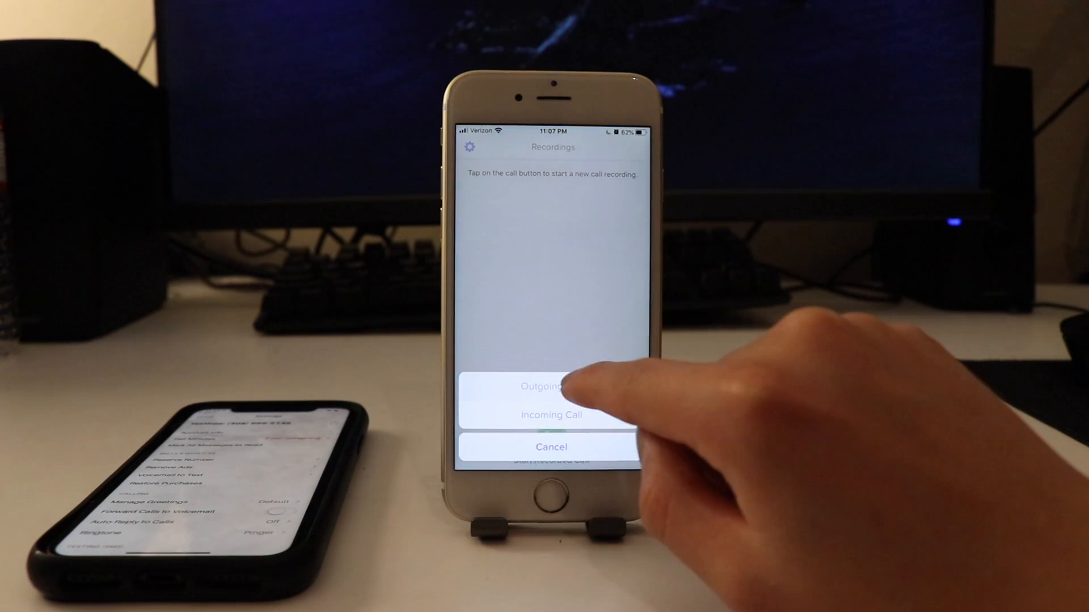
pyautogui.click(551, 387)
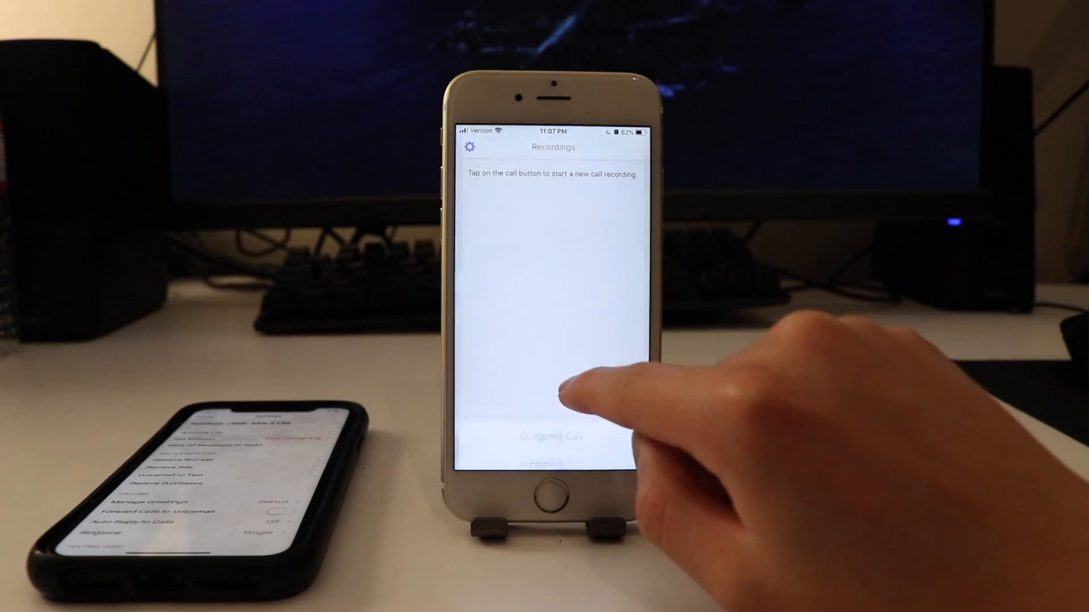
pyautogui.click(552, 436)
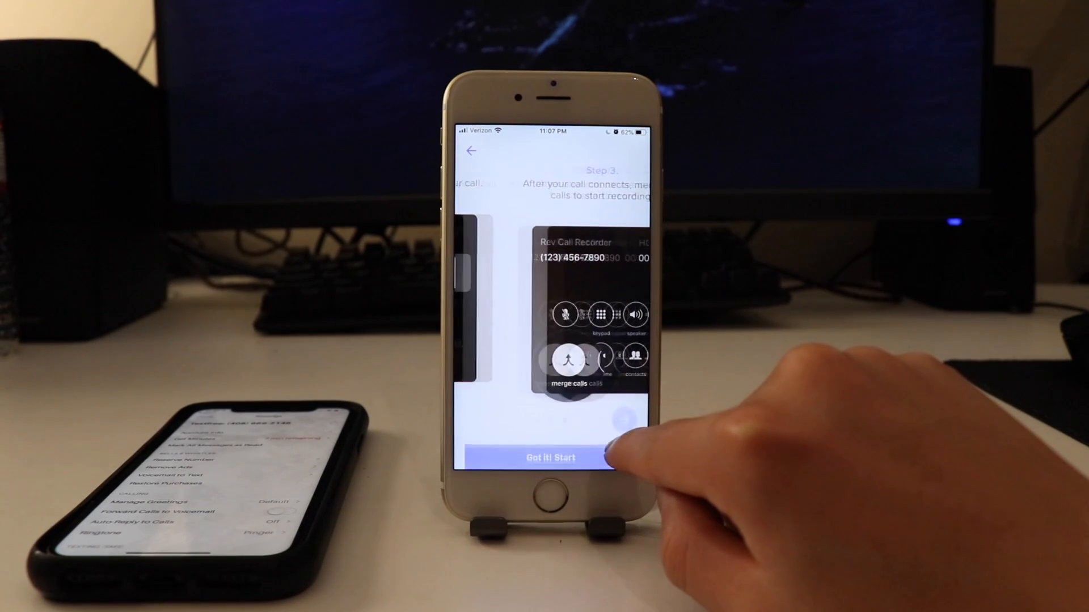
pyautogui.click(548, 457)
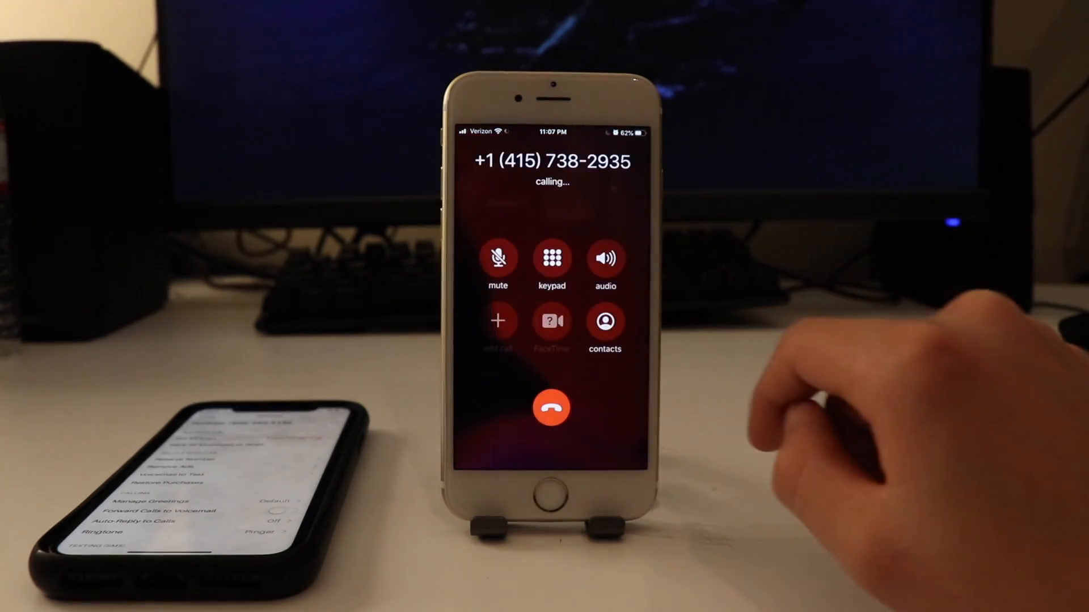
pyautogui.click(551, 409)
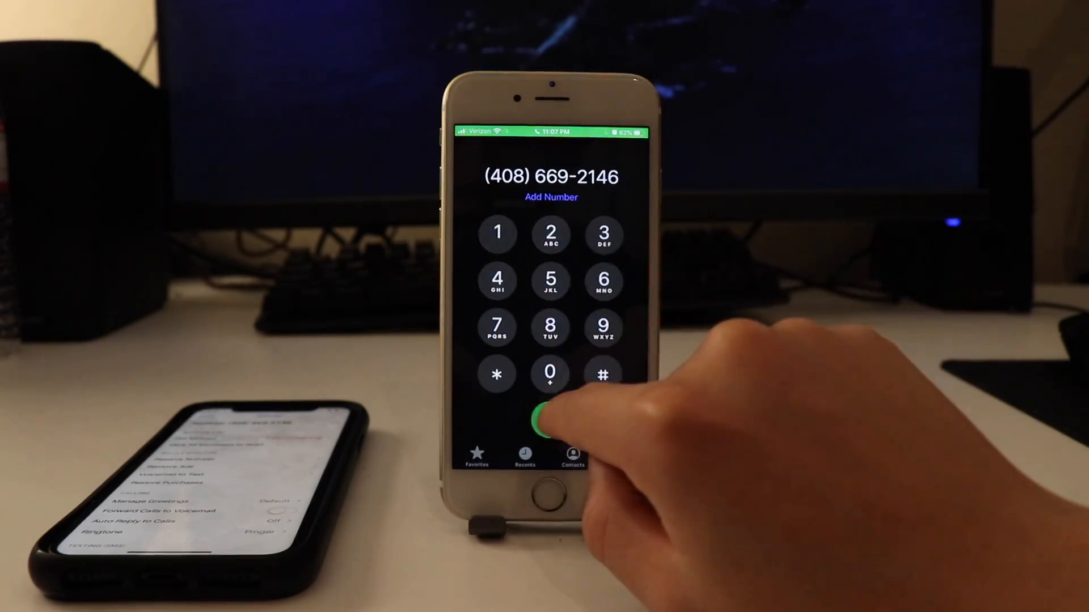
pyautogui.click(548, 417)
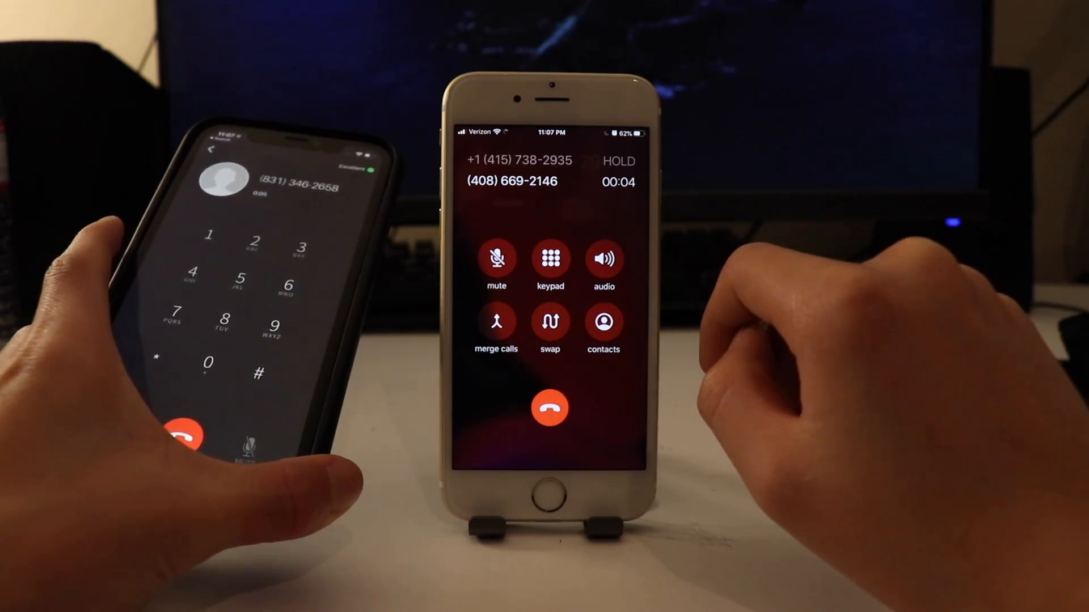
pyautogui.click(549, 322)
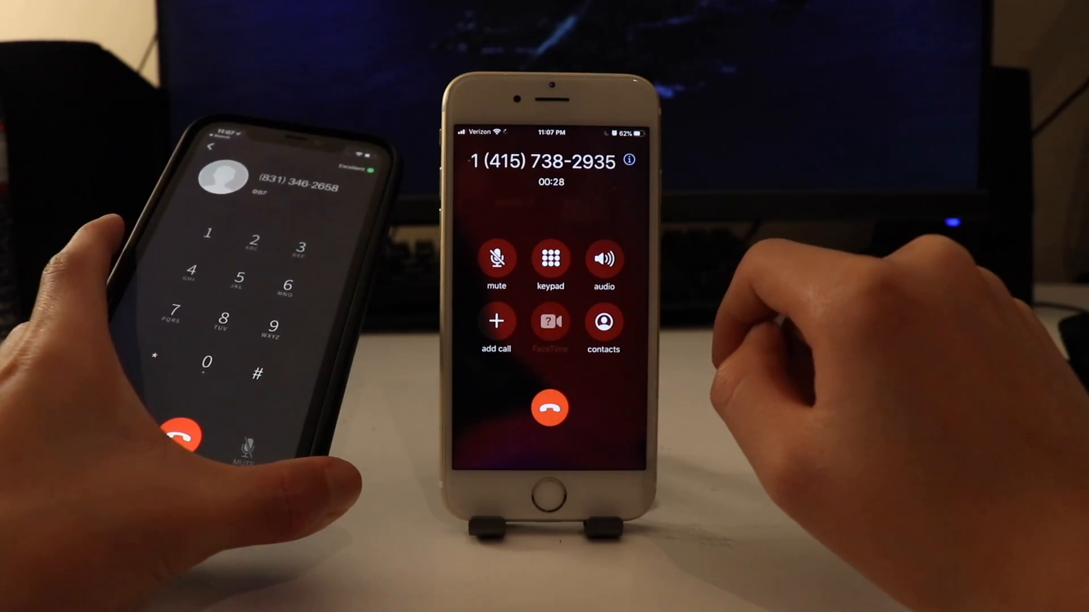
pyautogui.click(548, 408)
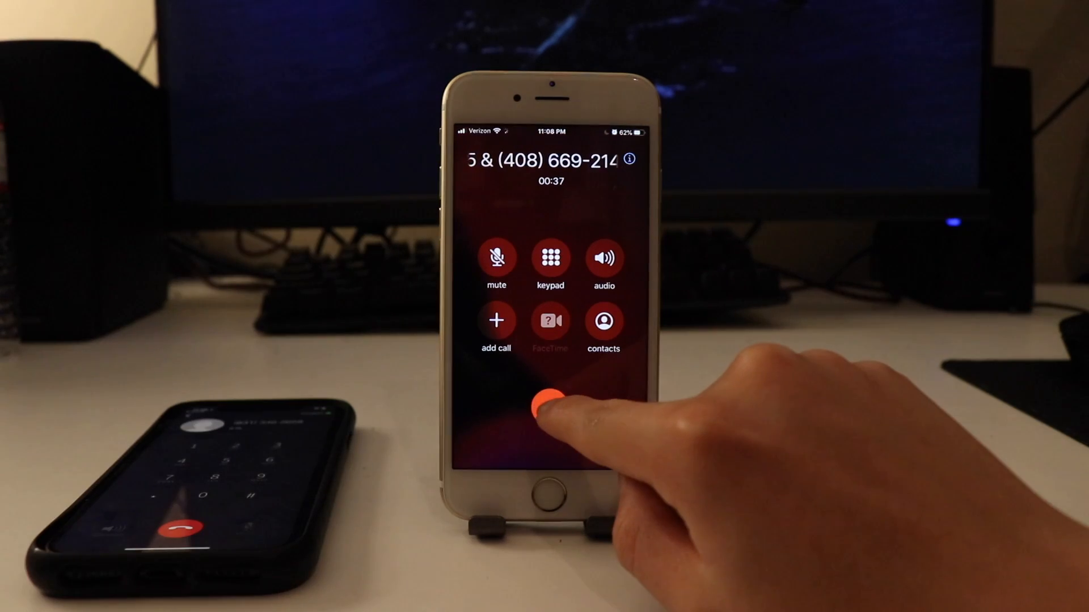
pyautogui.click(550, 405)
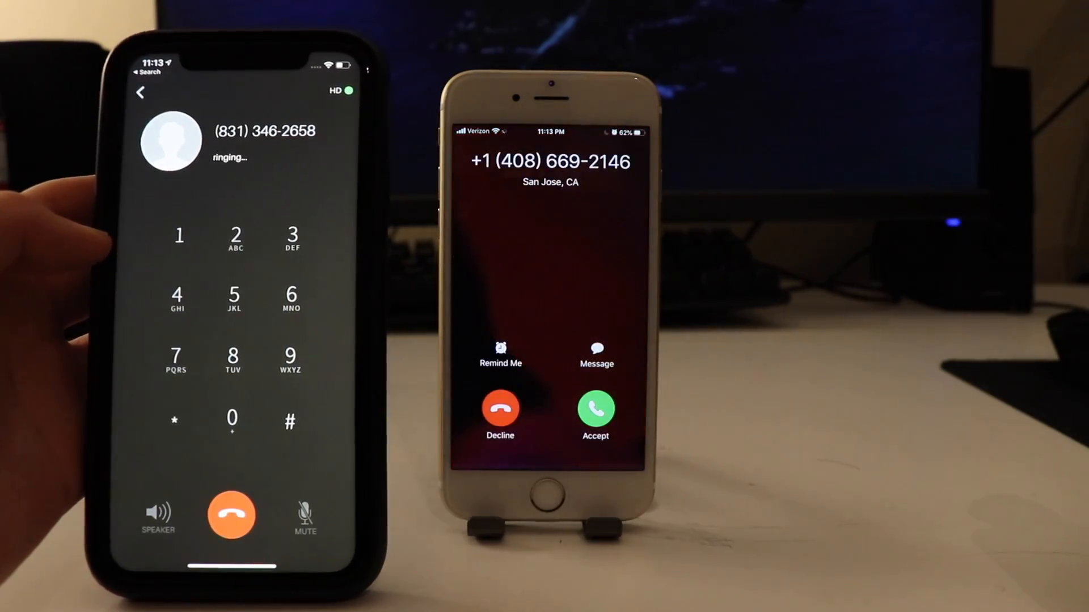
pyautogui.click(595, 408)
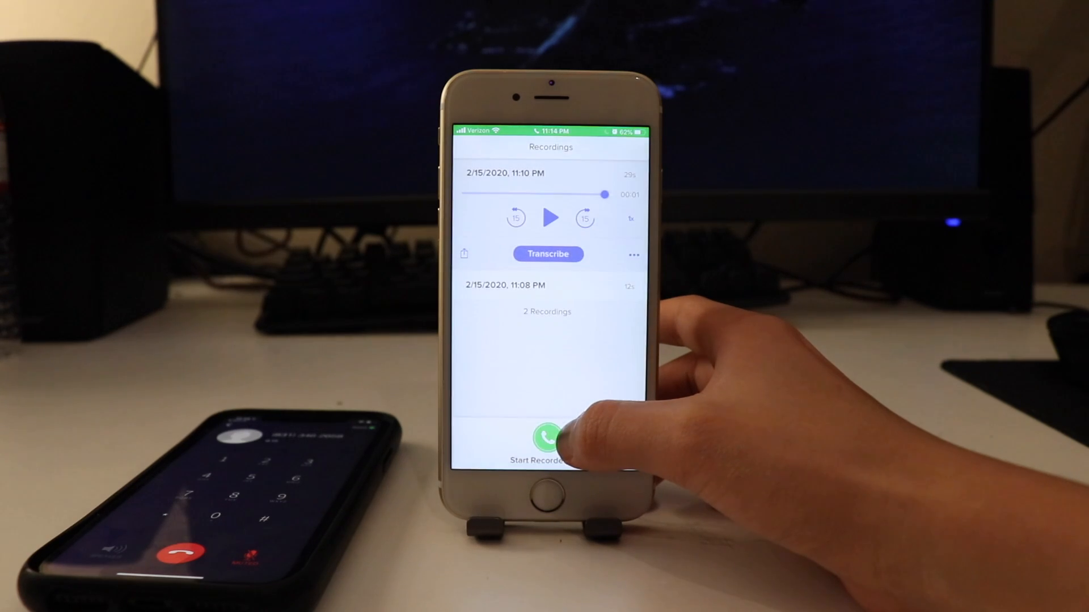
pyautogui.click(547, 441)
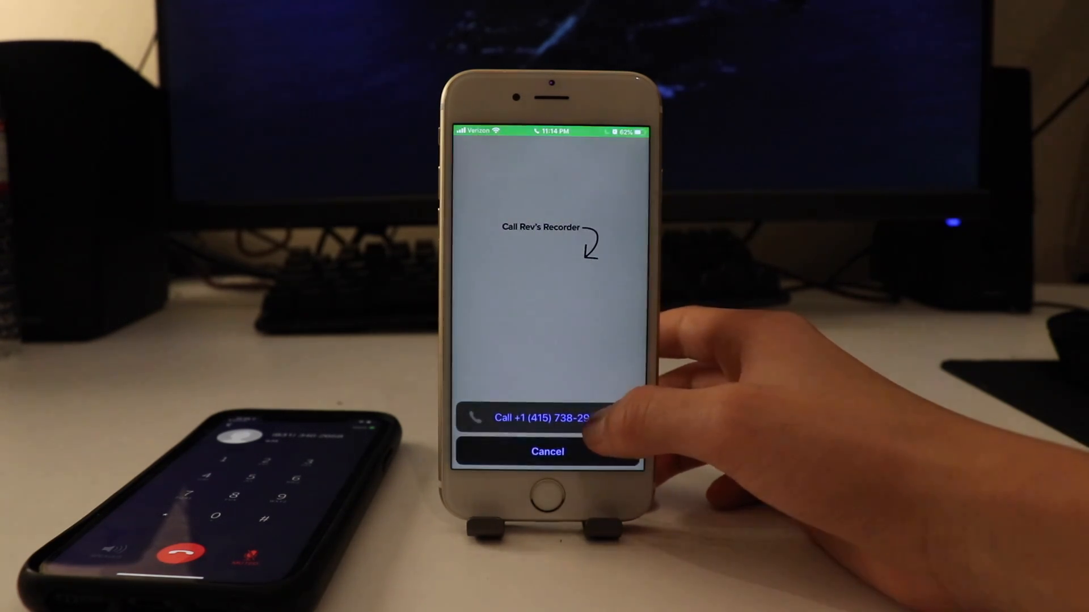
pyautogui.click(542, 418)
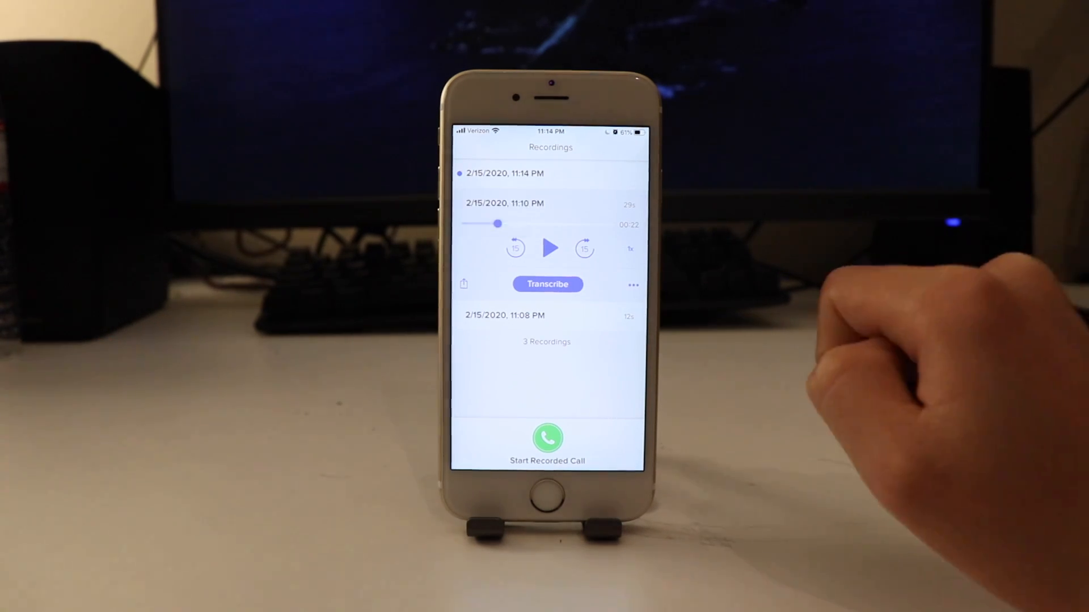
pyautogui.click(547, 284)
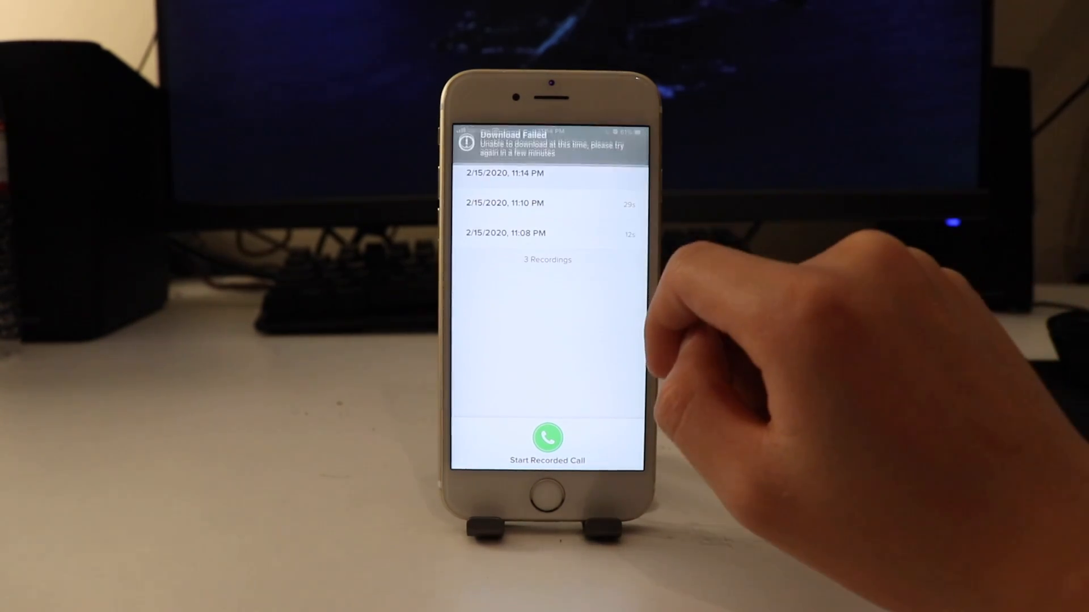